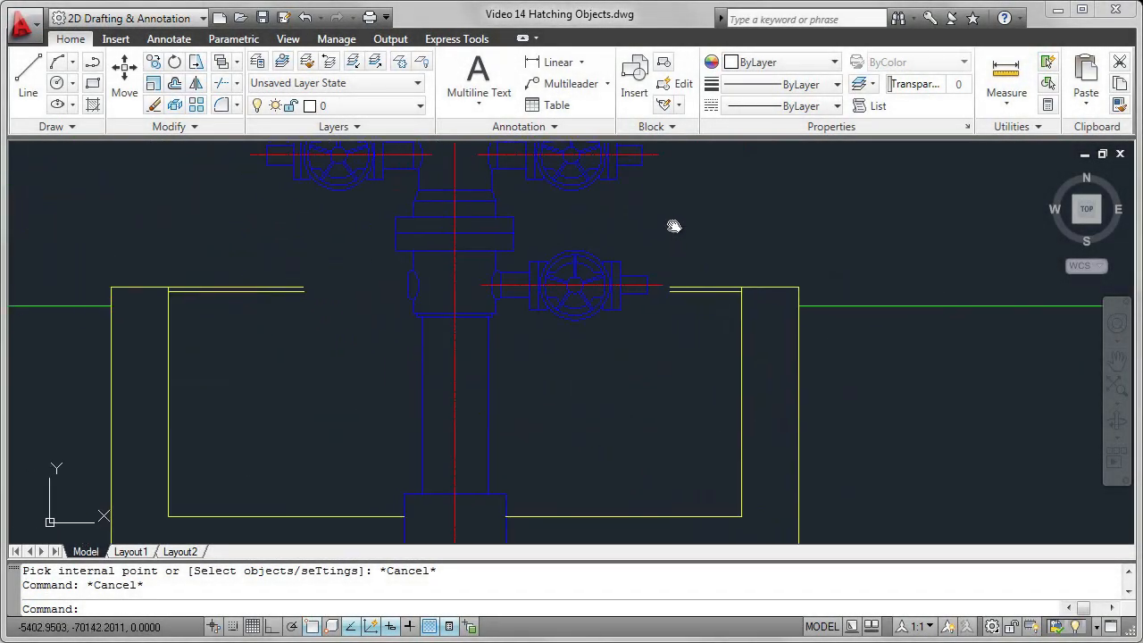
Step: Pan the drawing to centre the concrete box around the valve assembly
{"action": "left_click_drag", "start_coordinate": [674, 225], "coordinate": [380, 195]}
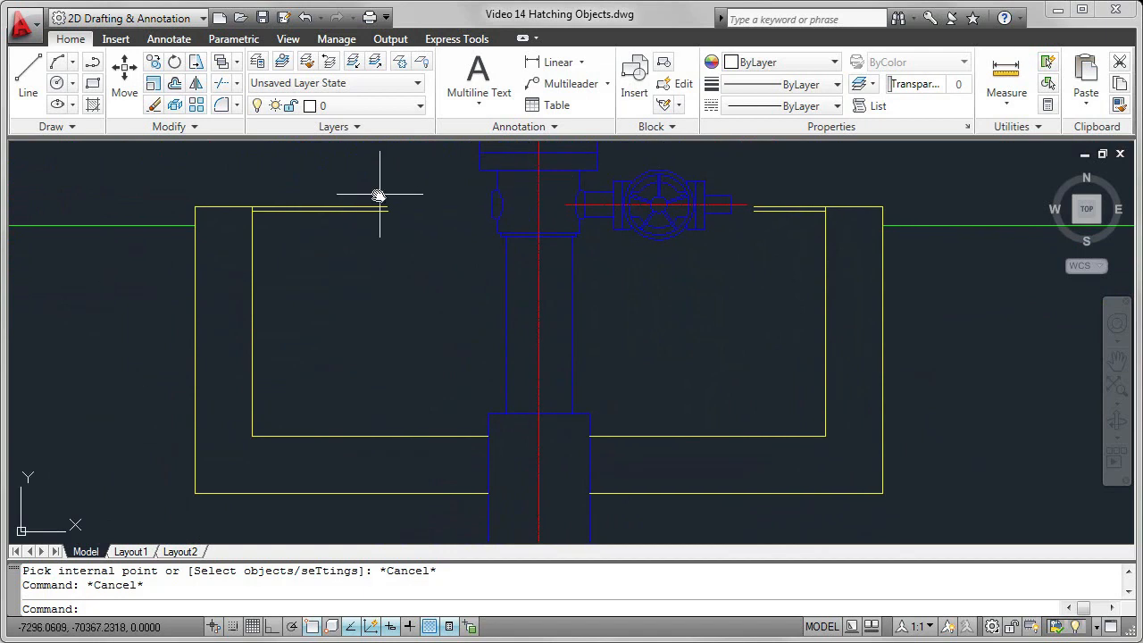
{"action": "mouse_move", "coordinate": [116, 147]}
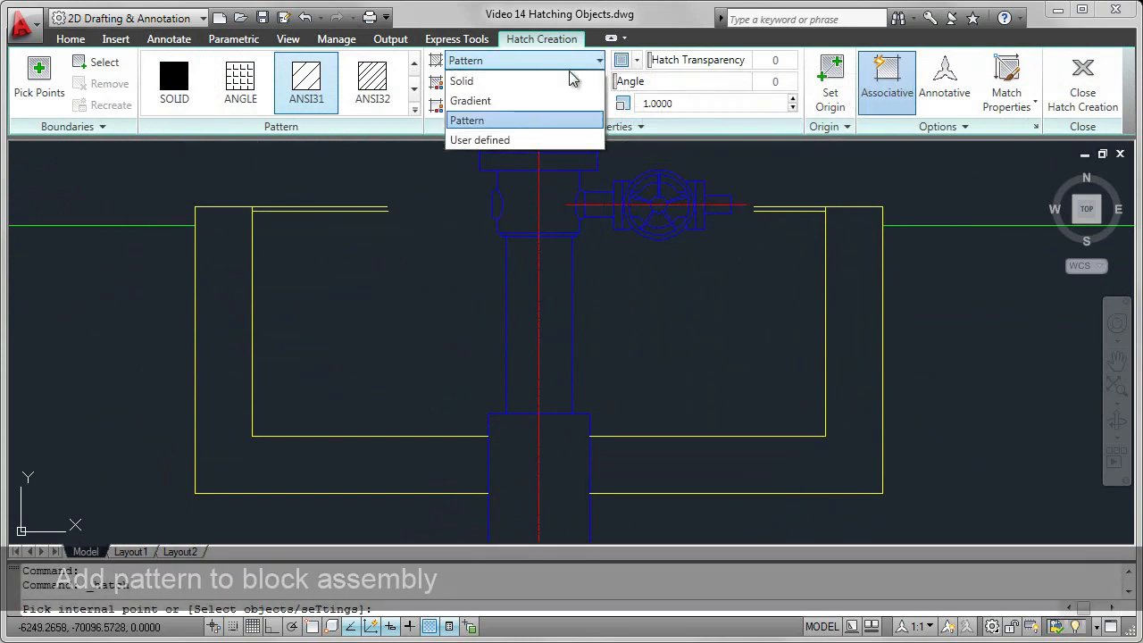
Step: Try the Solid and User defined hatch types, then return to Pattern
{"action": "left_click", "coordinate": [462, 81]}
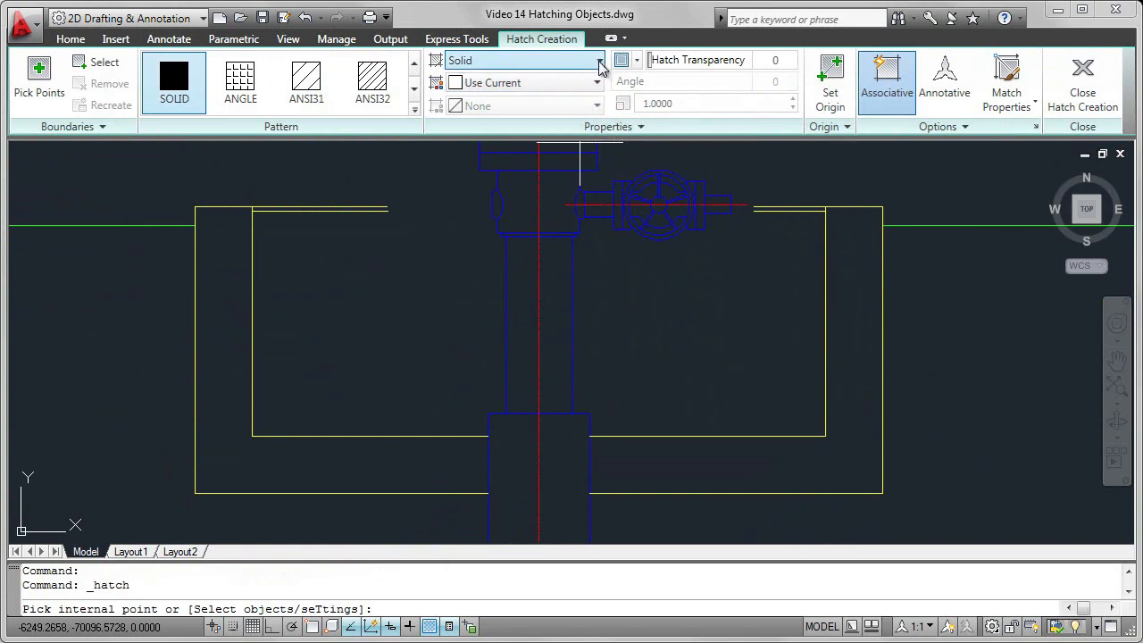
{"action": "left_click", "coordinate": [598, 59]}
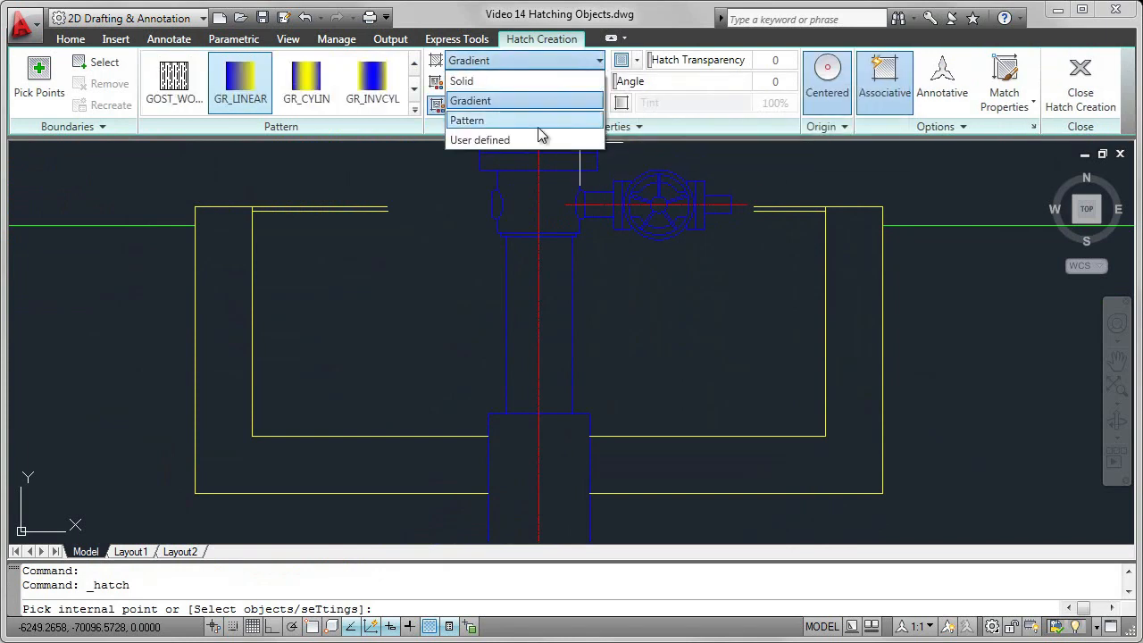
{"action": "left_click", "coordinate": [481, 140]}
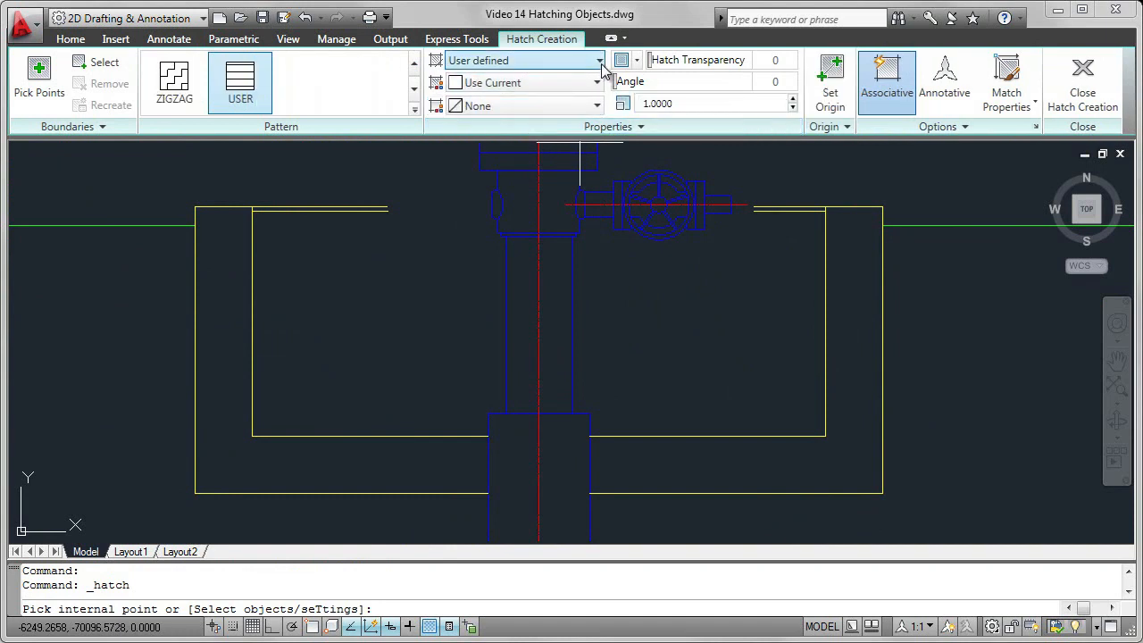
{"action": "left_click", "coordinate": [598, 60]}
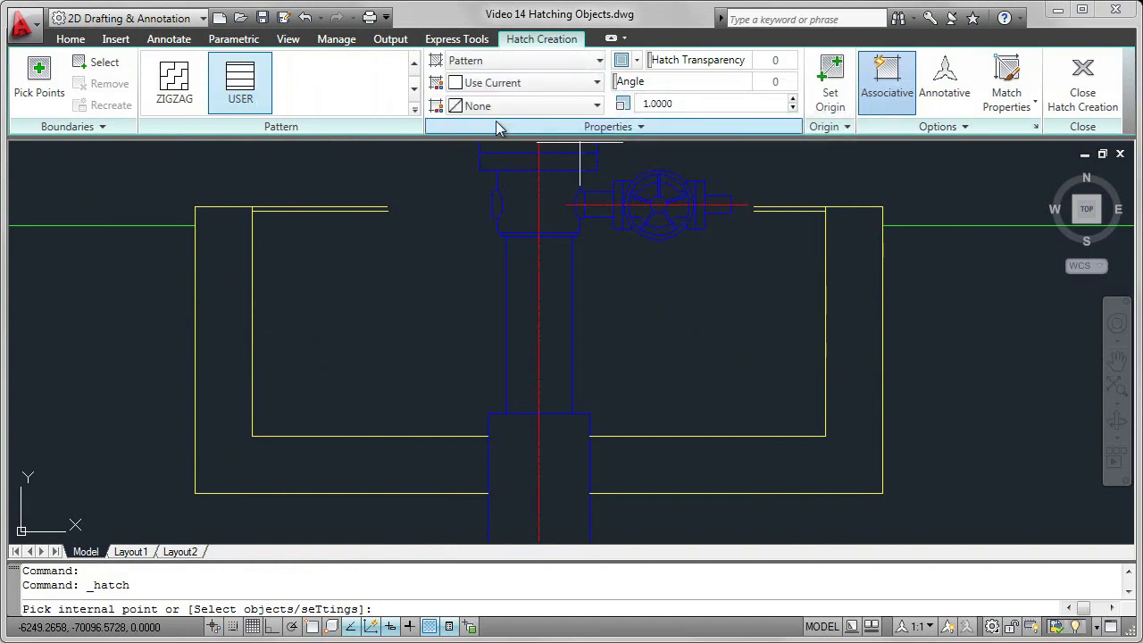
{"action": "left_click", "coordinate": [414, 111]}
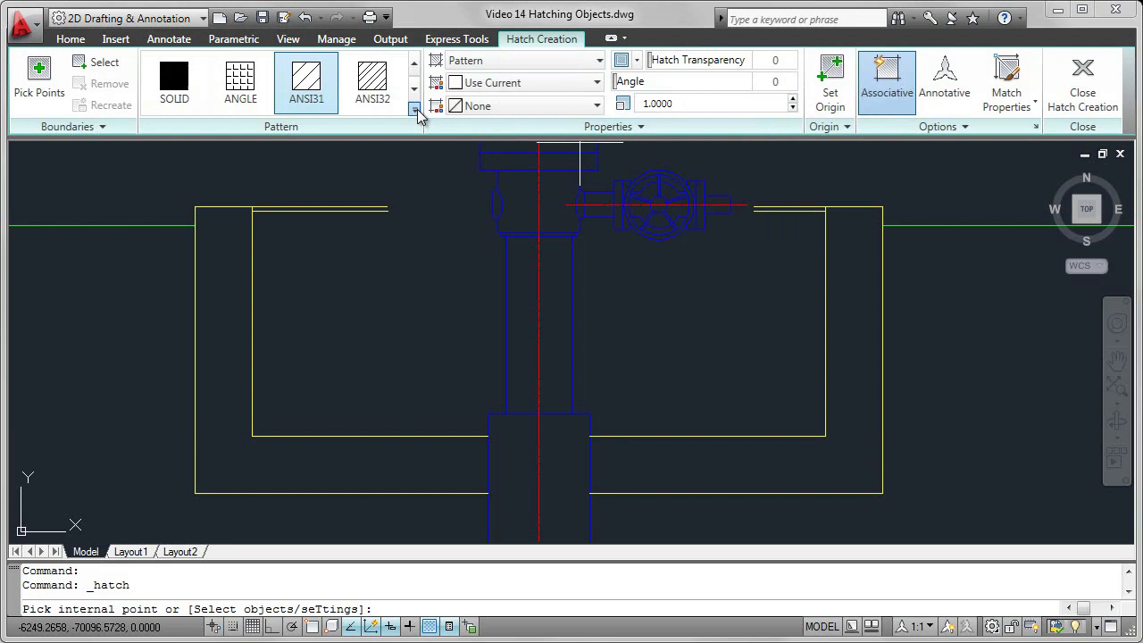
Step: Choose the AR-CONC concrete pattern and hatch the space between the box walls
{"action": "left_click", "coordinate": [415, 115]}
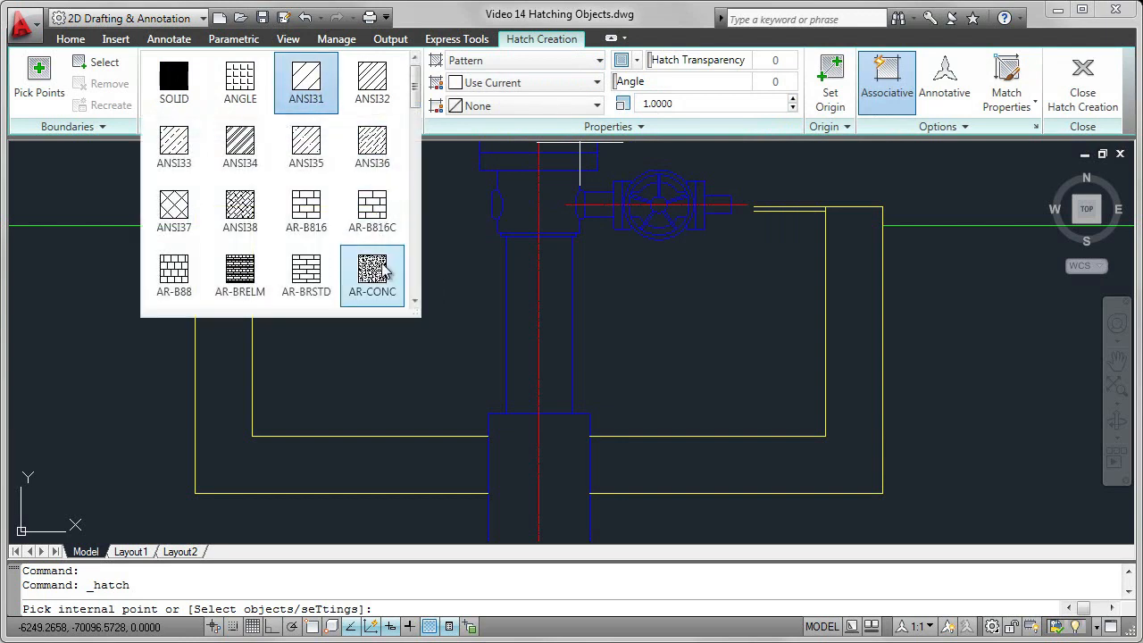
{"action": "left_click", "coordinate": [372, 274]}
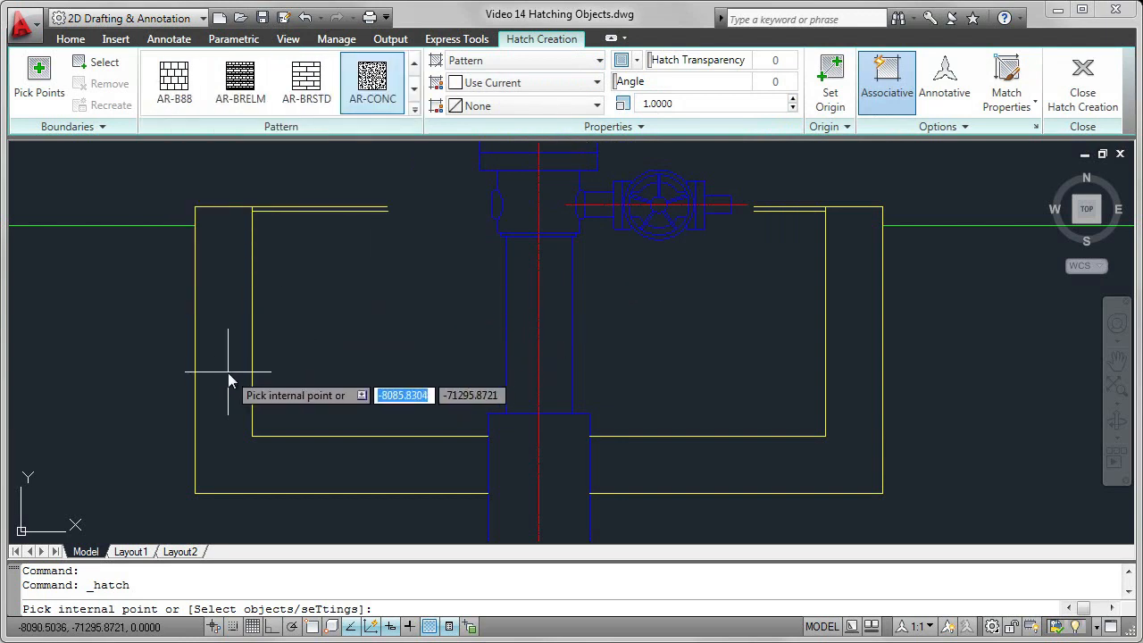
{"action": "left_click", "coordinate": [227, 374]}
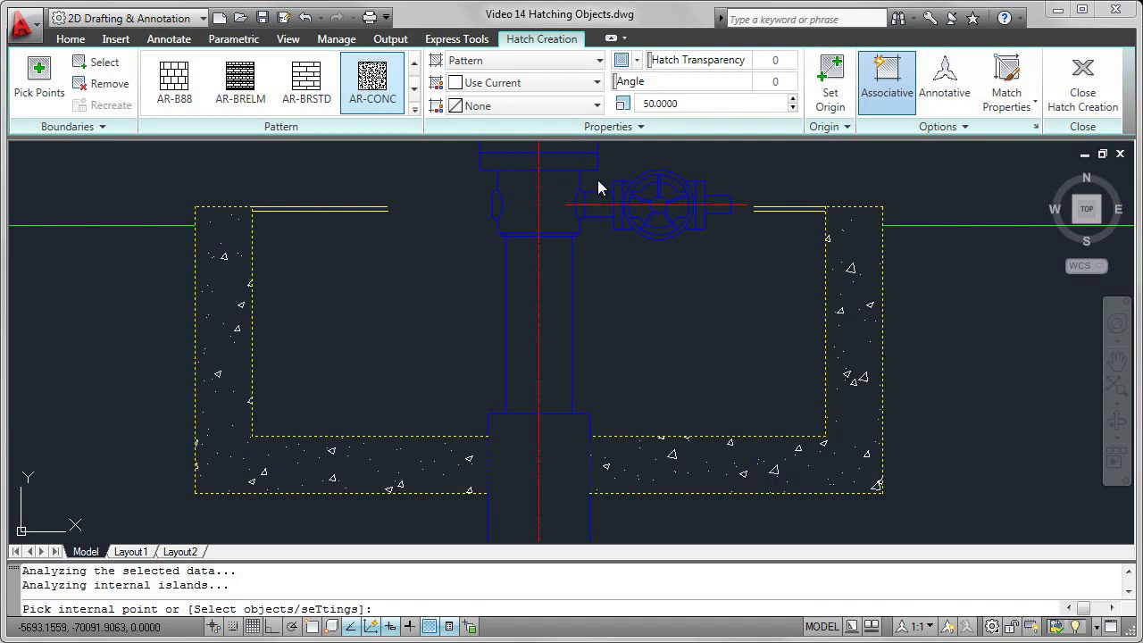
{"action": "mouse_move", "coordinate": [680, 304]}
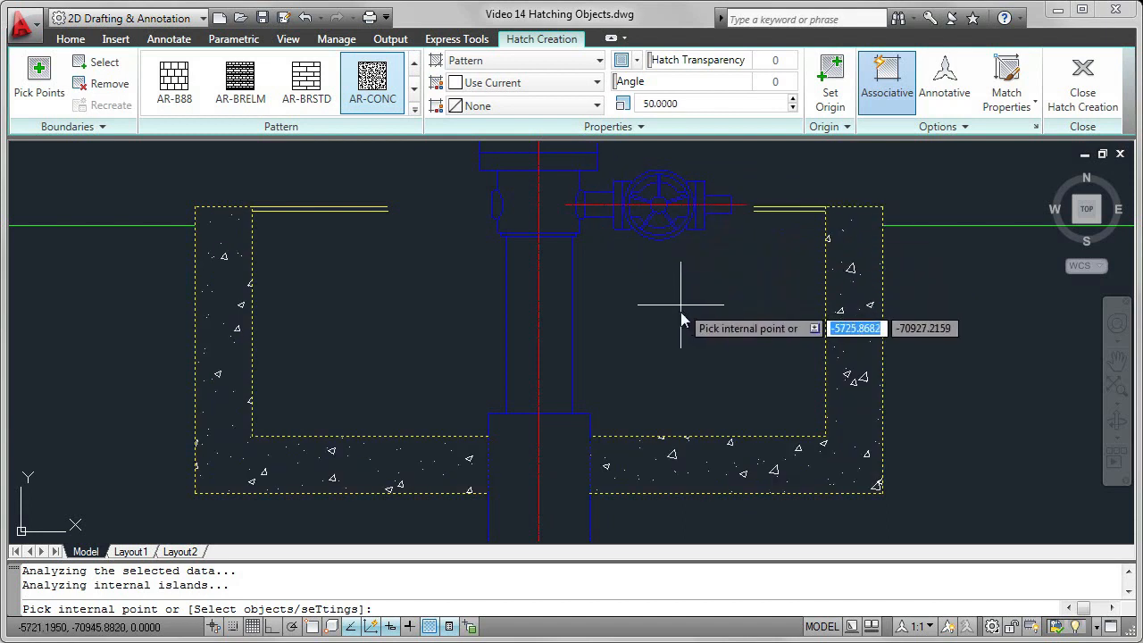
{"action": "mouse_move", "coordinate": [969, 183]}
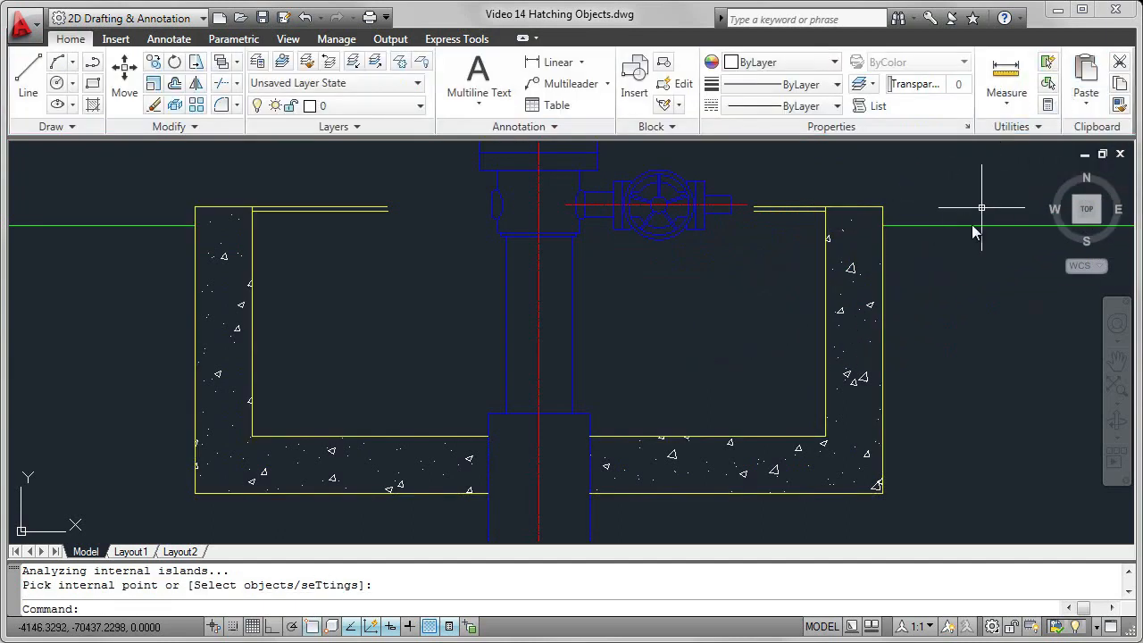
{"action": "mouse_move", "coordinate": [926, 341]}
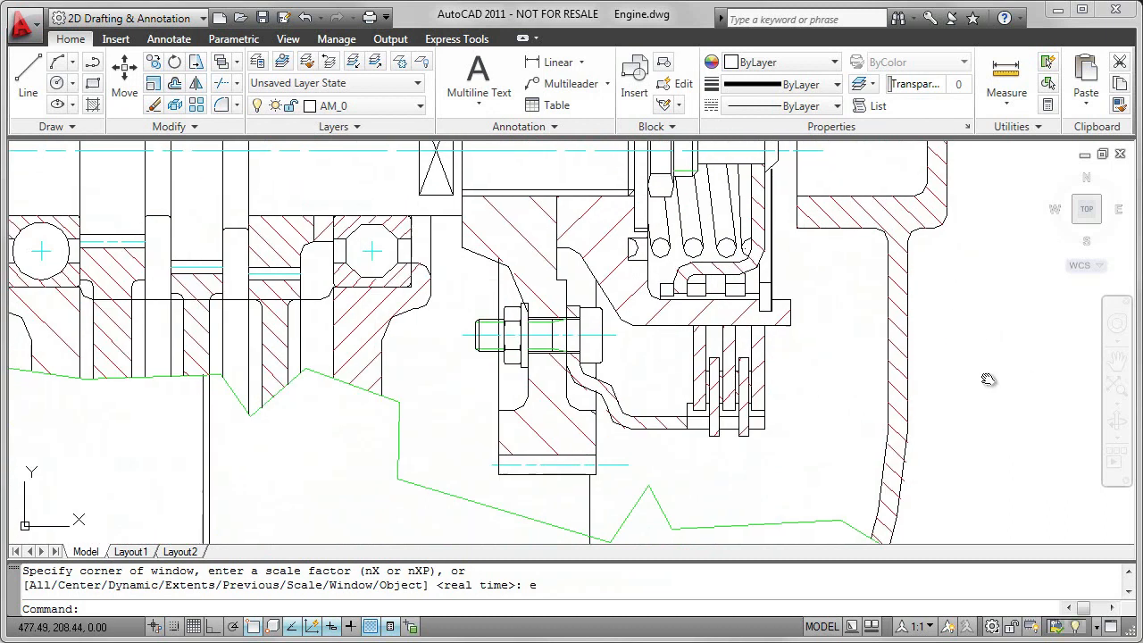
Step: Zoom out to show more of the engine drawing's hatched cross-sections
{"action": "scroll", "scroll_direction": "down", "scroll_amount": 3}
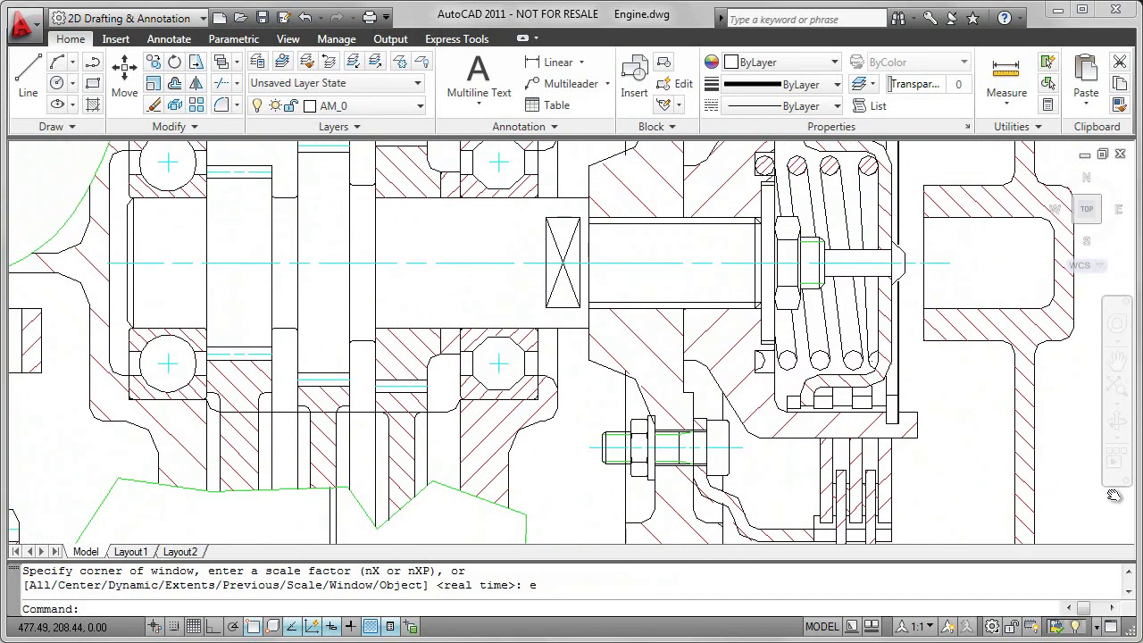